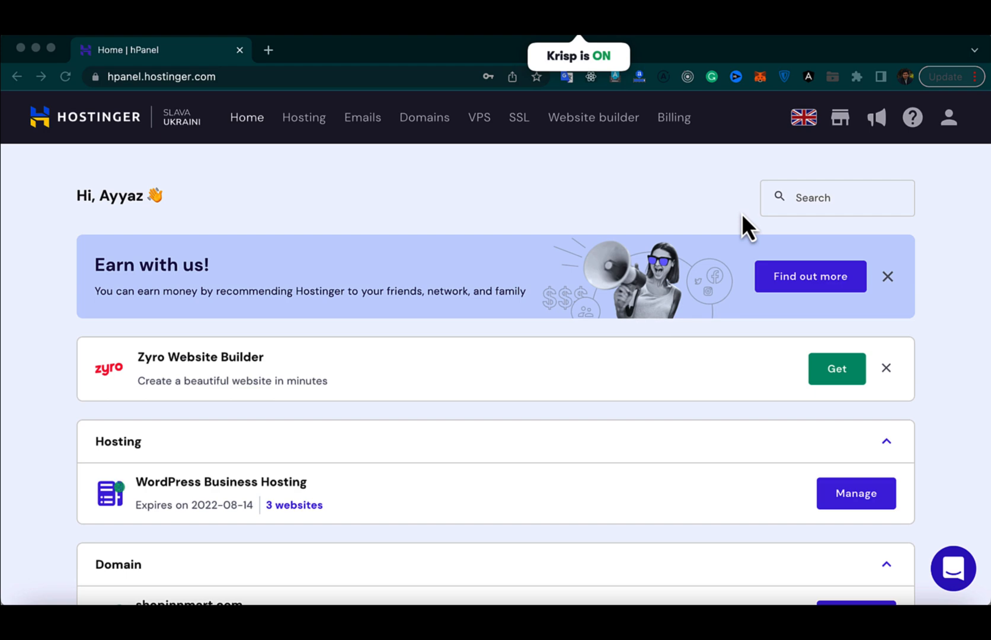
{"action": "mouse_move", "coordinate": [273, 251]}
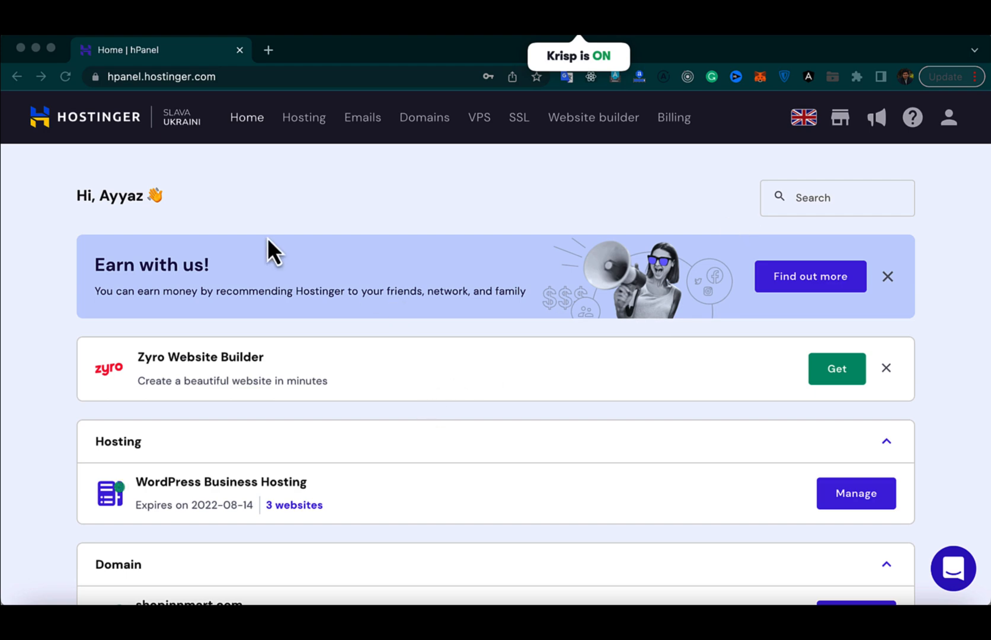
{"action": "mouse_move", "coordinate": [234, 228]}
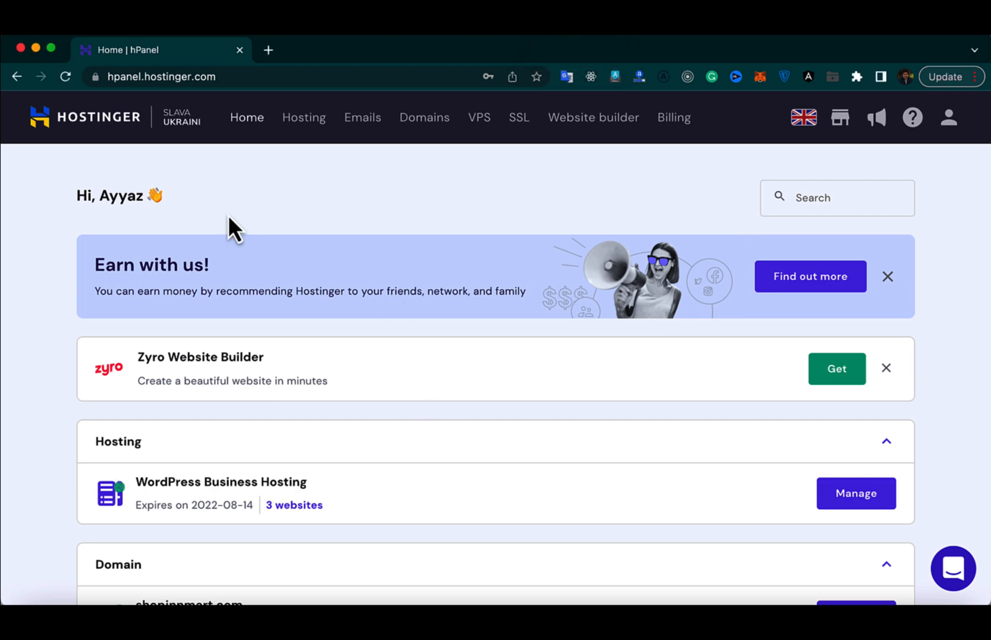
{"action": "mouse_move", "coordinate": [297, 214]}
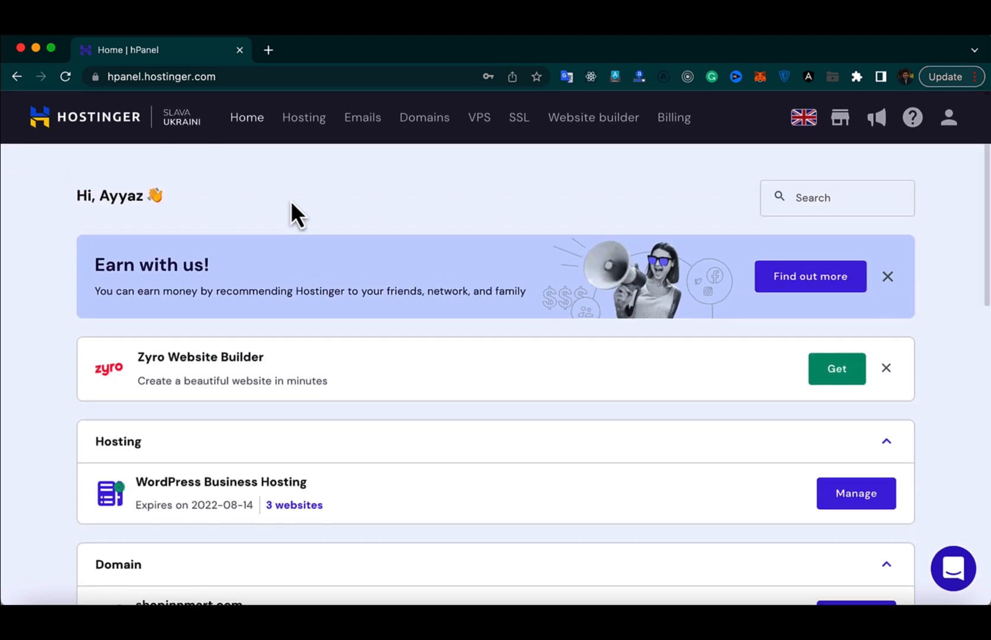
Step: Manage the WordPress Business Hosting account for ayyaztech.com and review its overview page
{"action": "scroll", "scroll_direction": "down", "scroll_amount": 3}
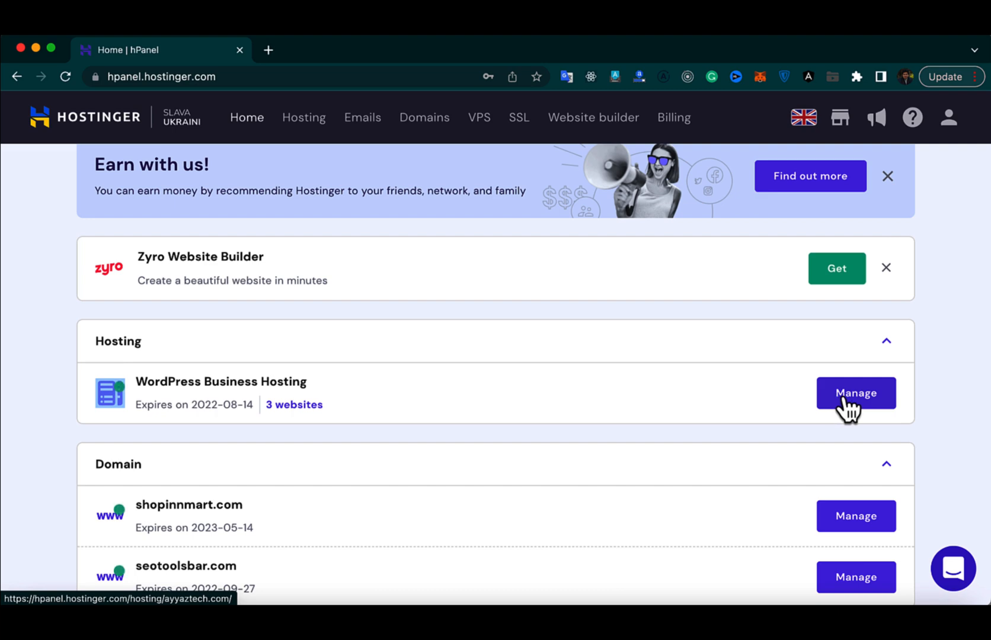
{"action": "left_click", "coordinate": [855, 392]}
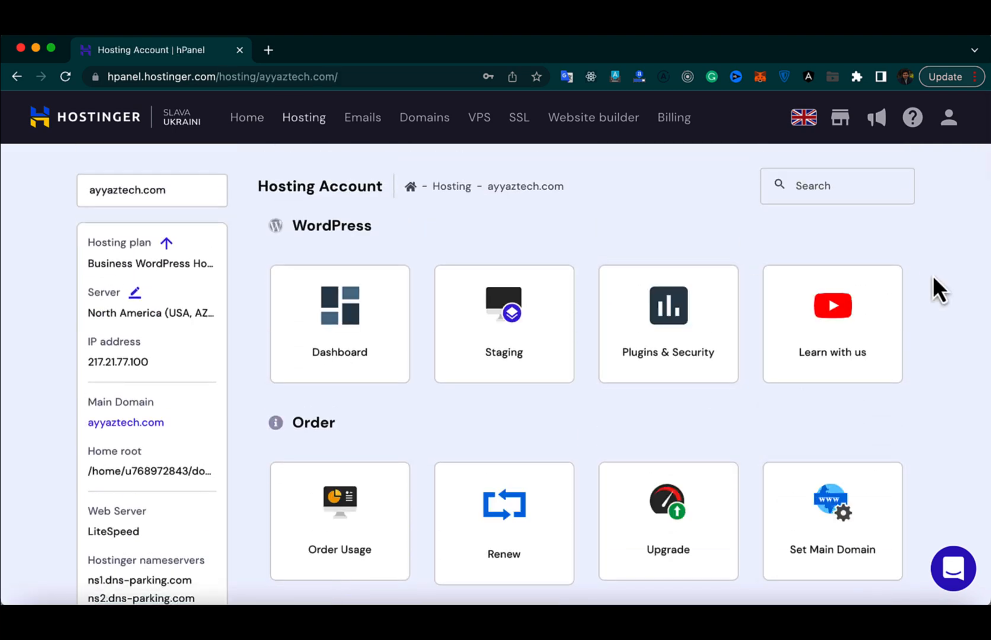
{"action": "scroll", "scroll_direction": "down", "scroll_amount": 3}
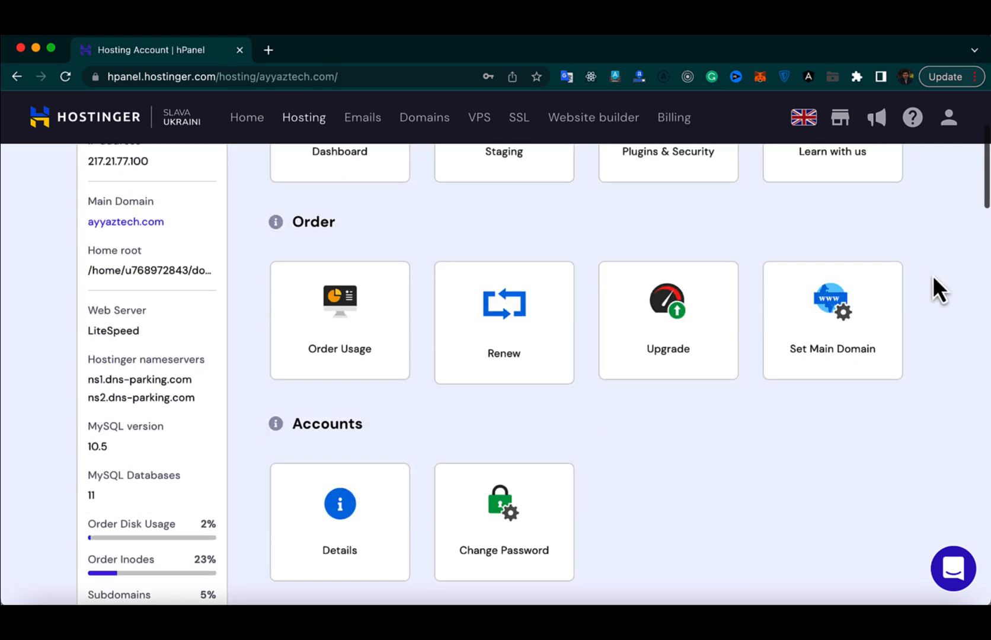
{"action": "scroll", "scroll_direction": "up", "scroll_amount": 3}
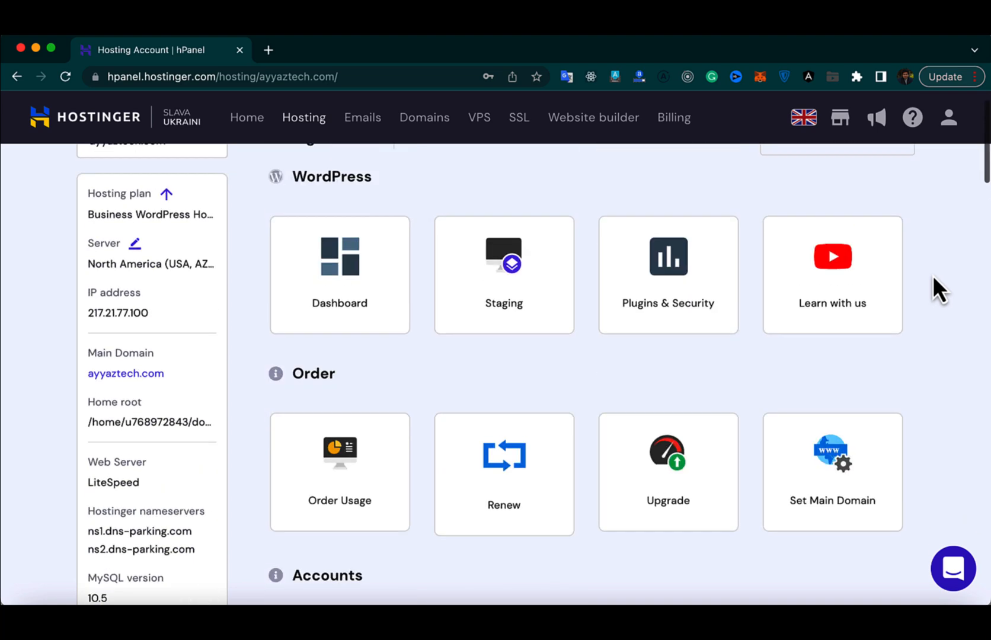
{"action": "scroll", "scroll_direction": "down", "scroll_amount": 3}
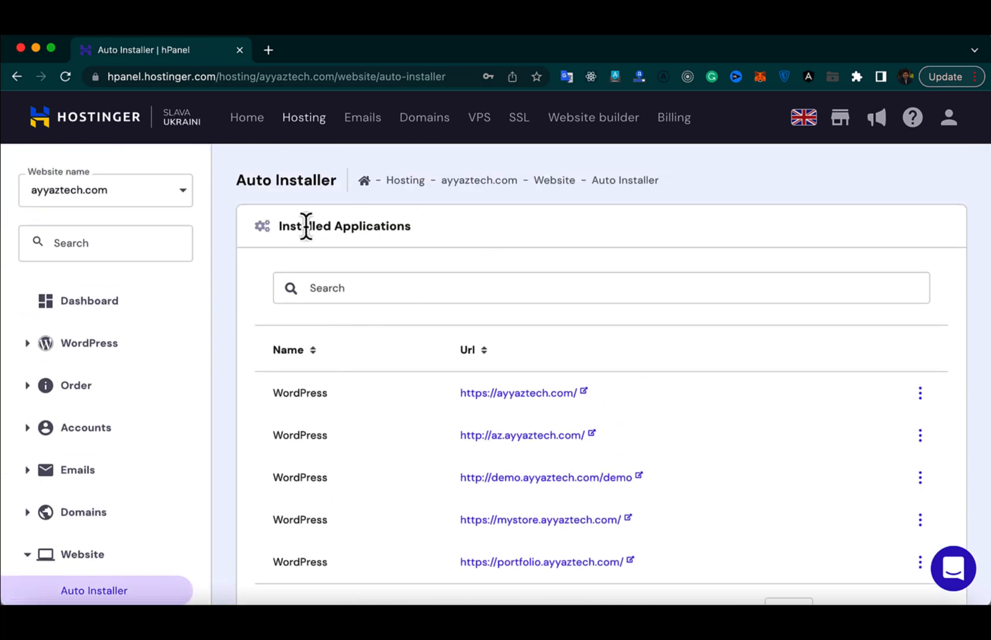
{"action": "mouse_move", "coordinate": [455, 461]}
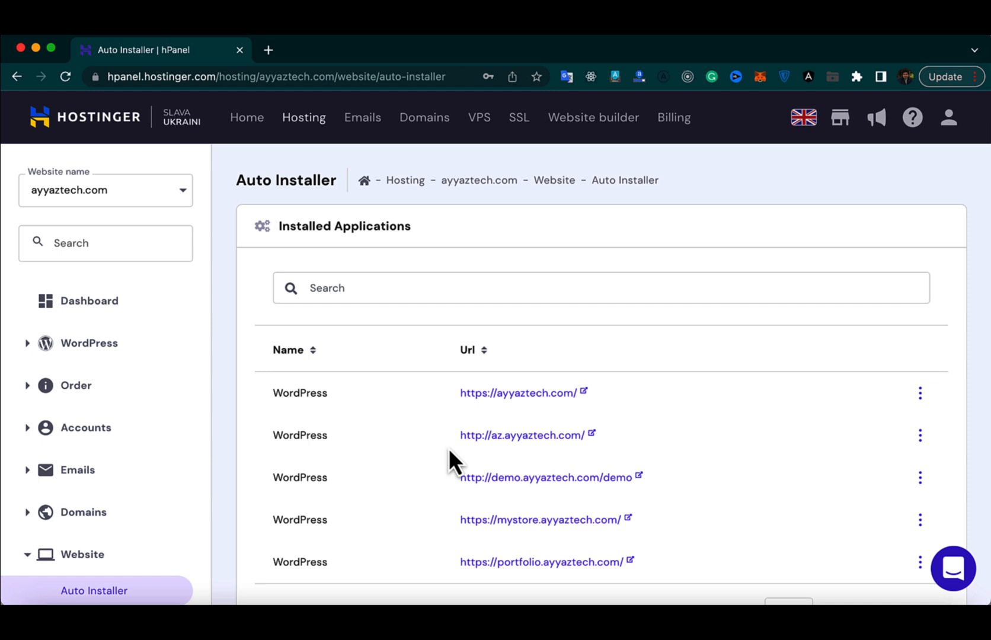
Step: Show 100 items per page so all six WordPress installs, including test.ayyaztech.com, appear
{"action": "scroll", "scroll_direction": "down", "scroll_amount": 3}
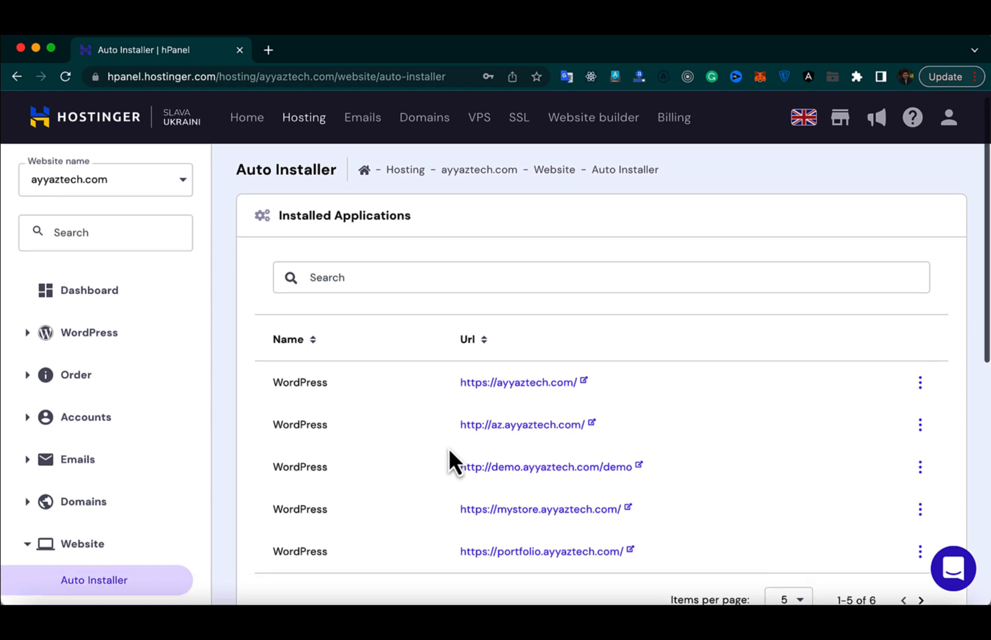
{"action": "scroll", "scroll_direction": "down", "scroll_amount": 3}
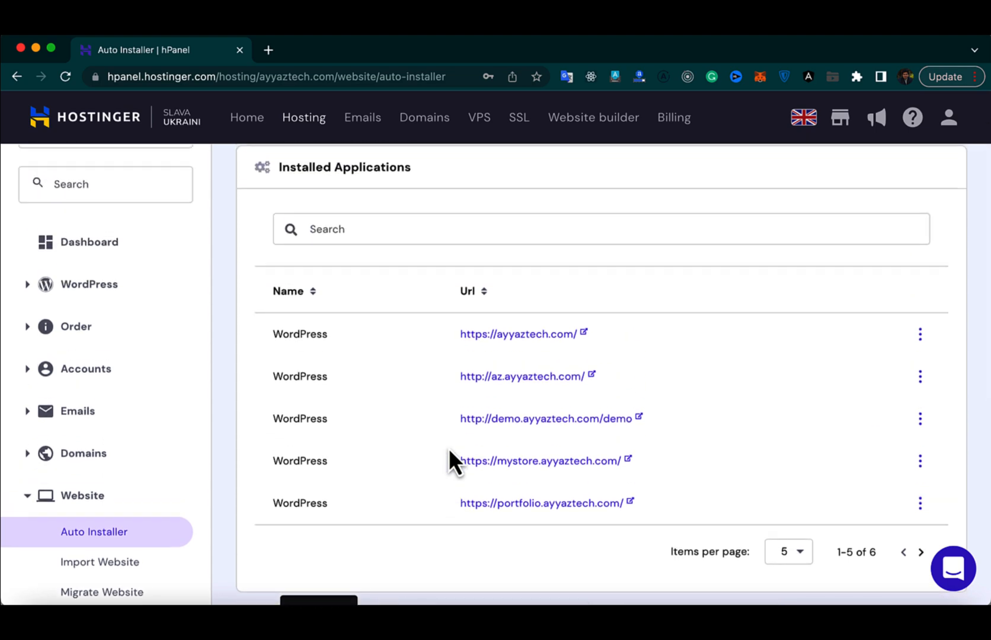
{"action": "scroll", "scroll_direction": "down", "scroll_amount": 3}
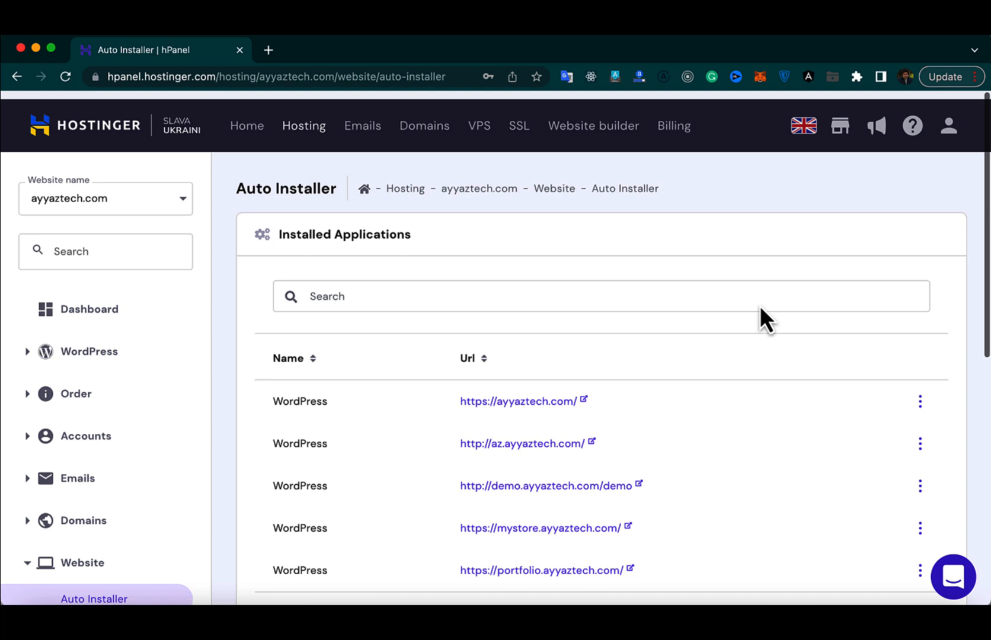
{"action": "left_click", "coordinate": [783, 496]}
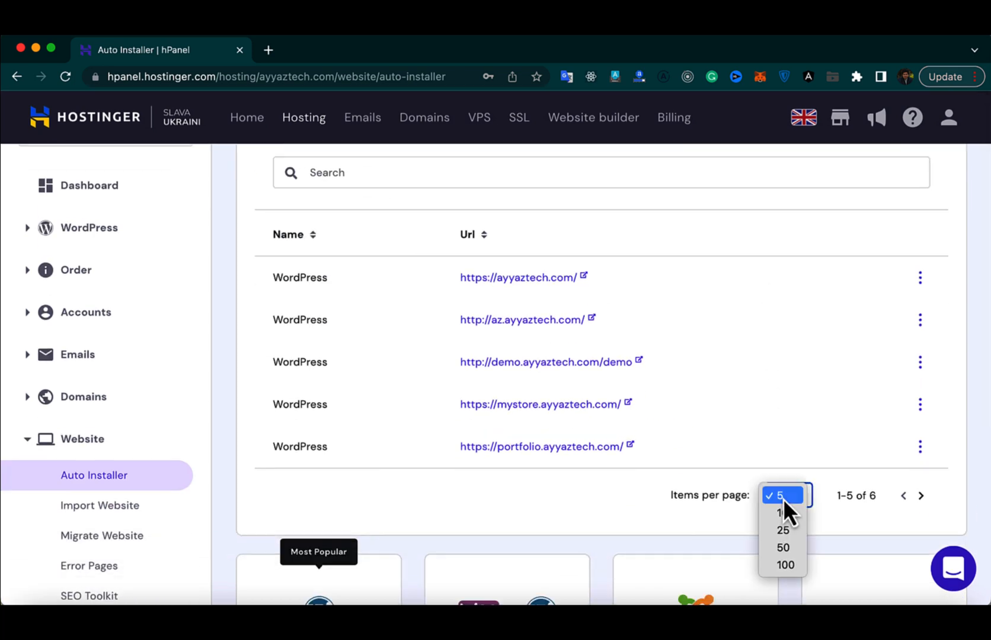
{"action": "left_click", "coordinate": [785, 565]}
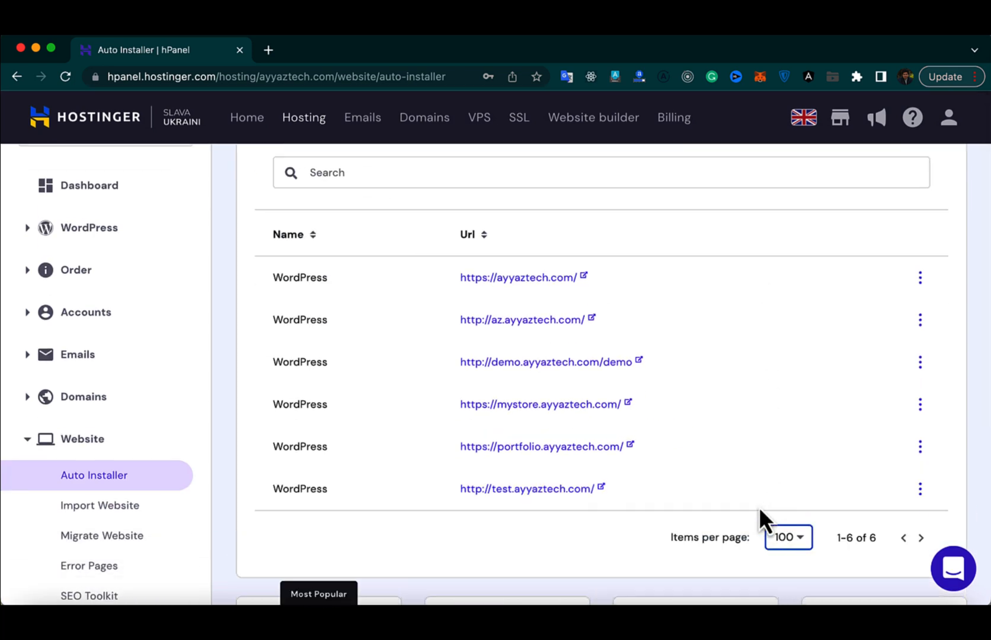
{"action": "scroll", "scroll_direction": "down", "scroll_amount": 3}
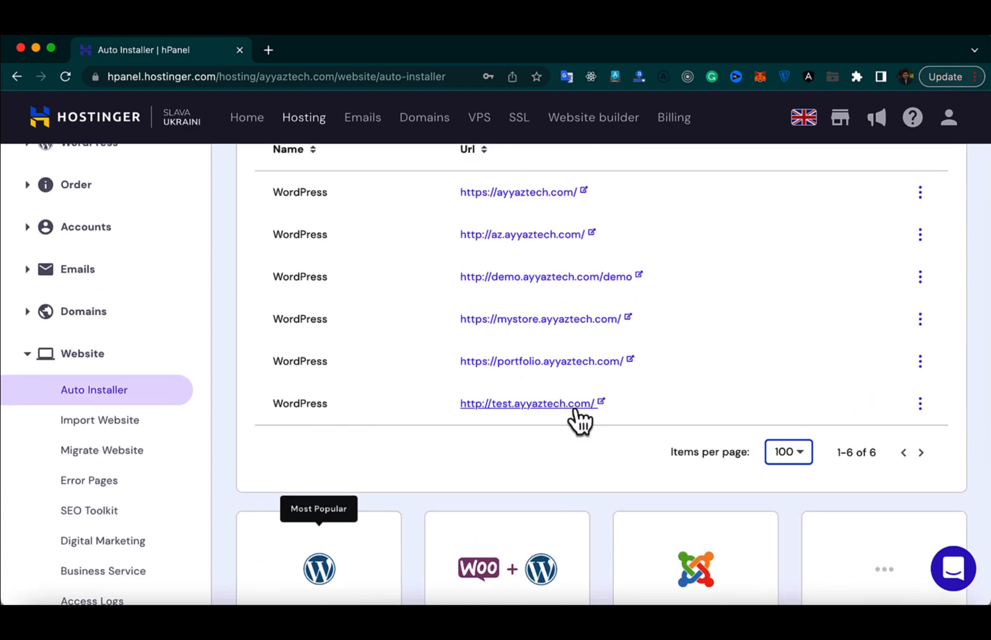
{"action": "mouse_move", "coordinate": [931, 426]}
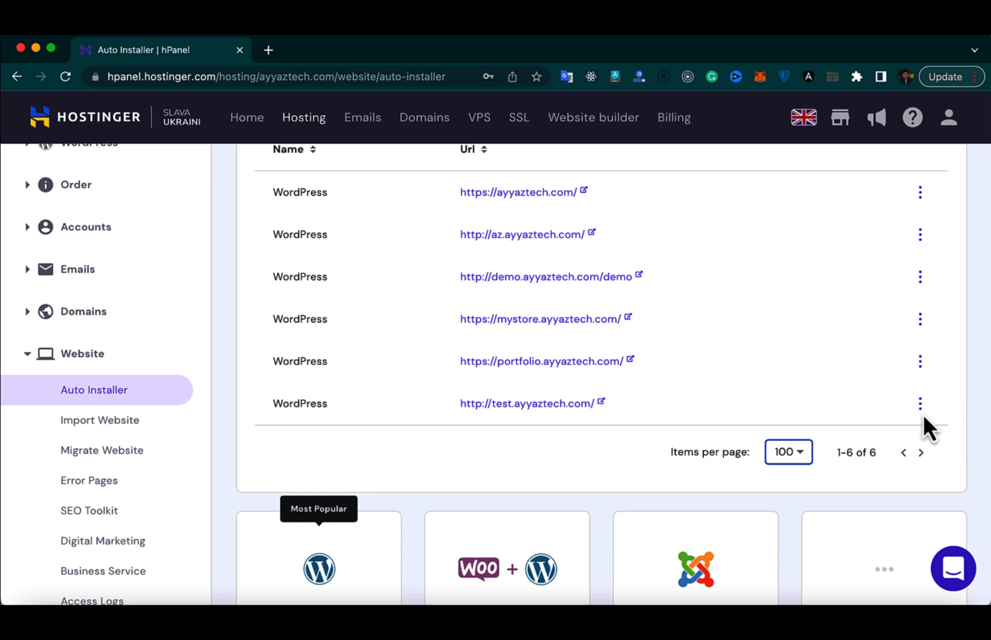
Step: Start deleting the test.ayyaztech.com install from its row actions menu
{"action": "left_click", "coordinate": [920, 404]}
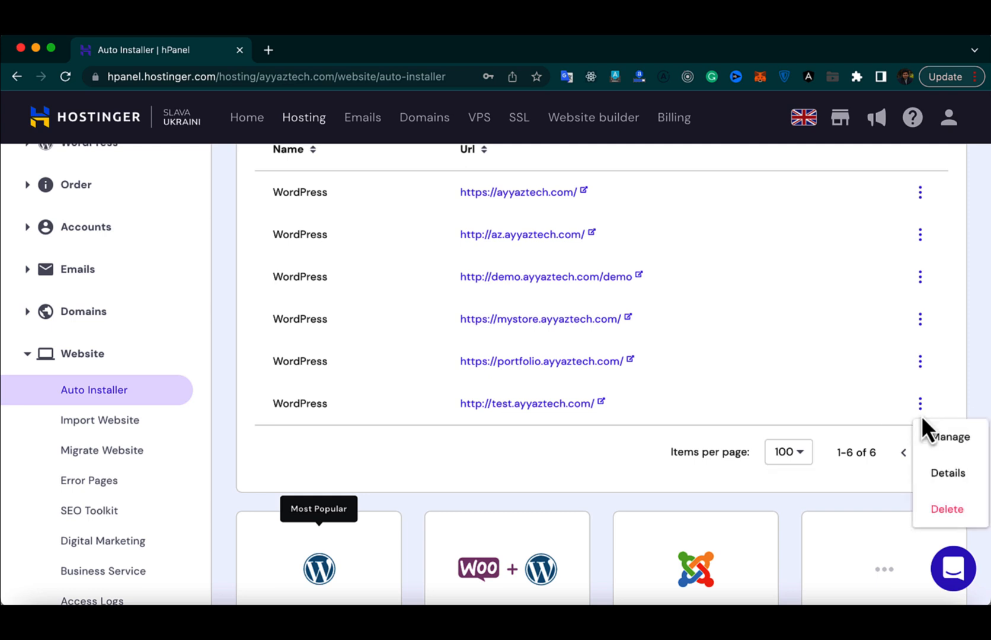
{"action": "left_click", "coordinate": [947, 508]}
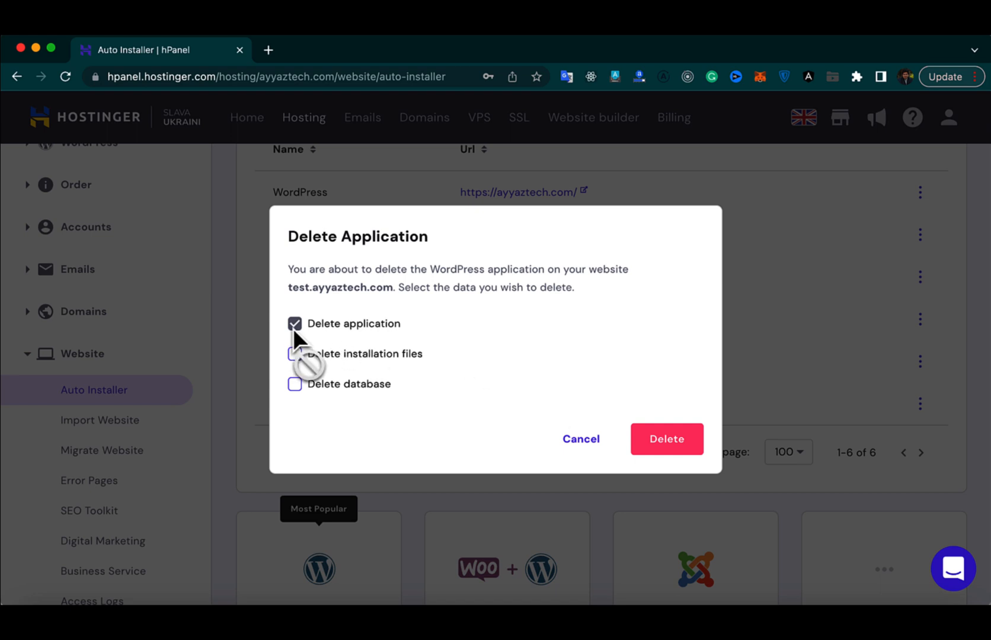
{"action": "mouse_move", "coordinate": [357, 351]}
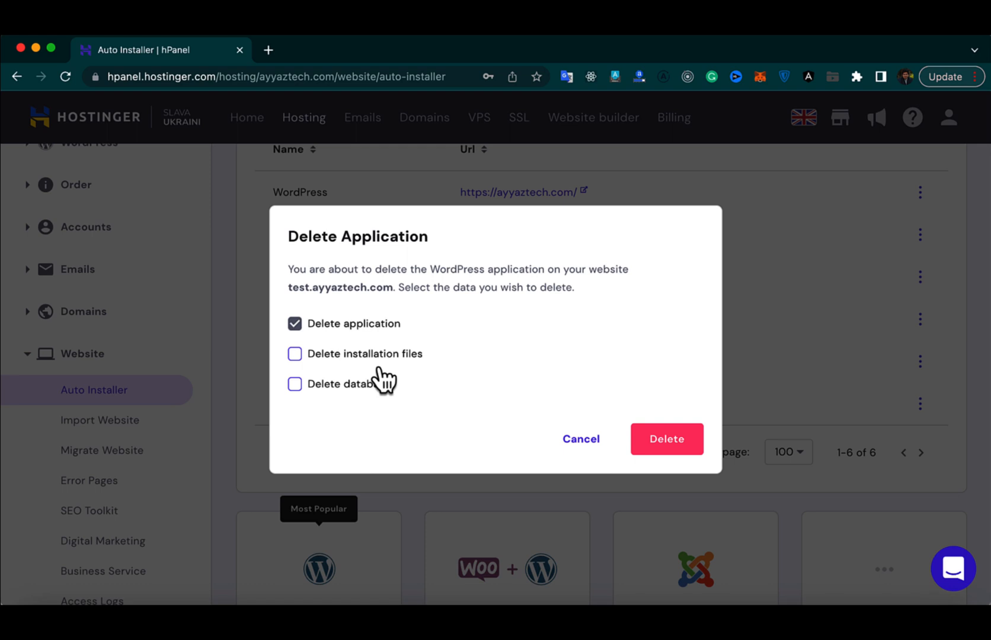
{"action": "mouse_move", "coordinate": [374, 417]}
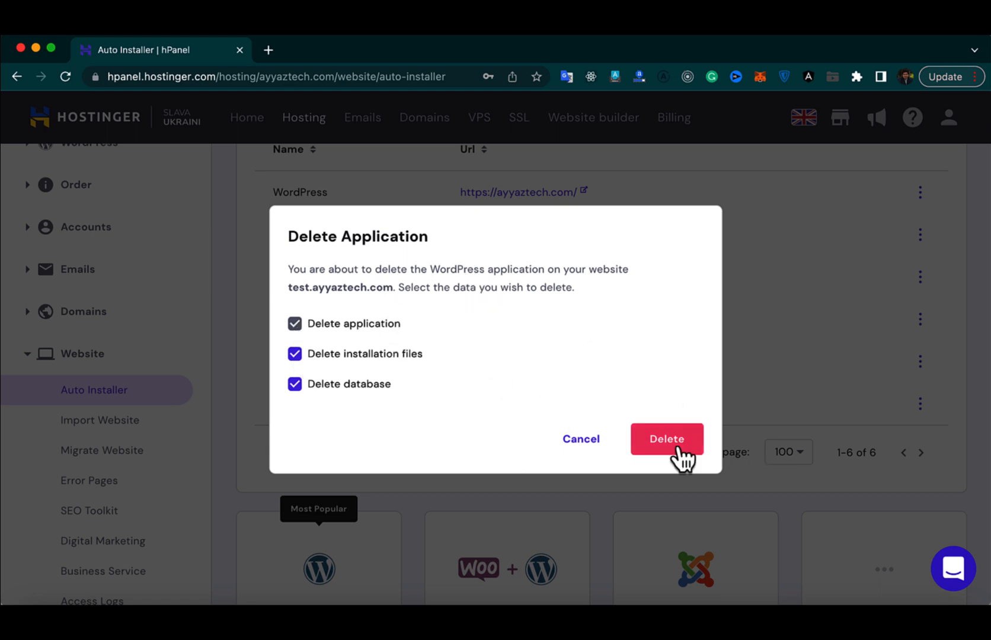
Step: Confirm the uninstall and verify test.ayyaztech.com is gone from the five remaining installs
{"action": "left_click", "coordinate": [665, 439]}
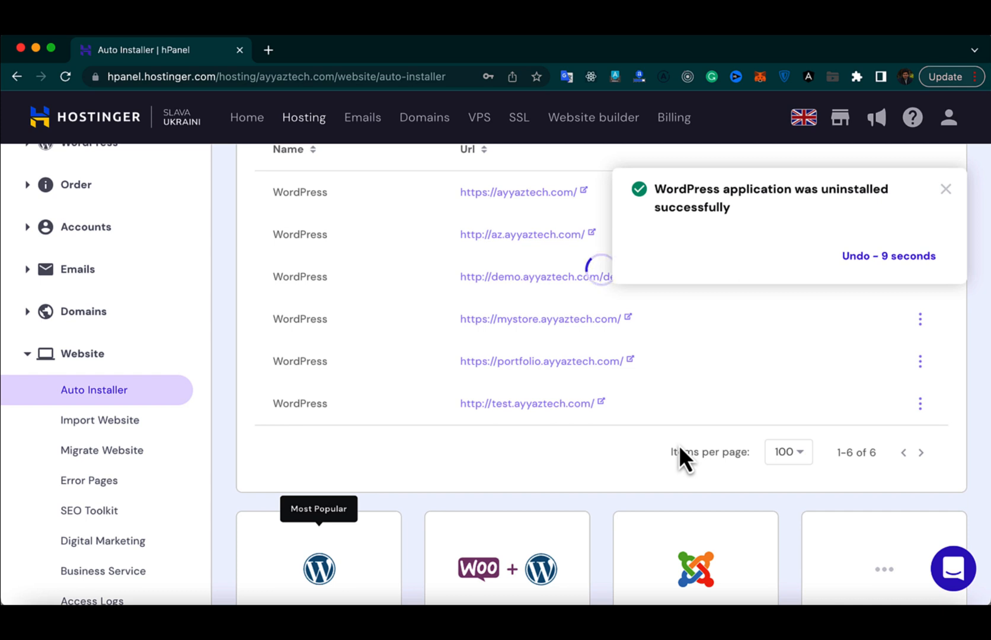
{"action": "mouse_move", "coordinate": [850, 301]}
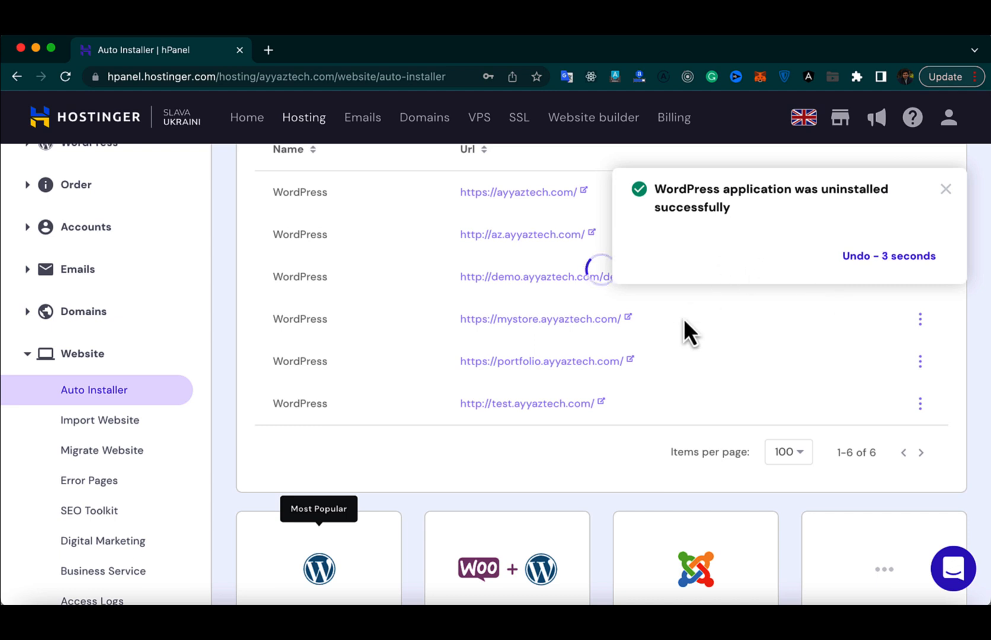
{"action": "mouse_move", "coordinate": [814, 246]}
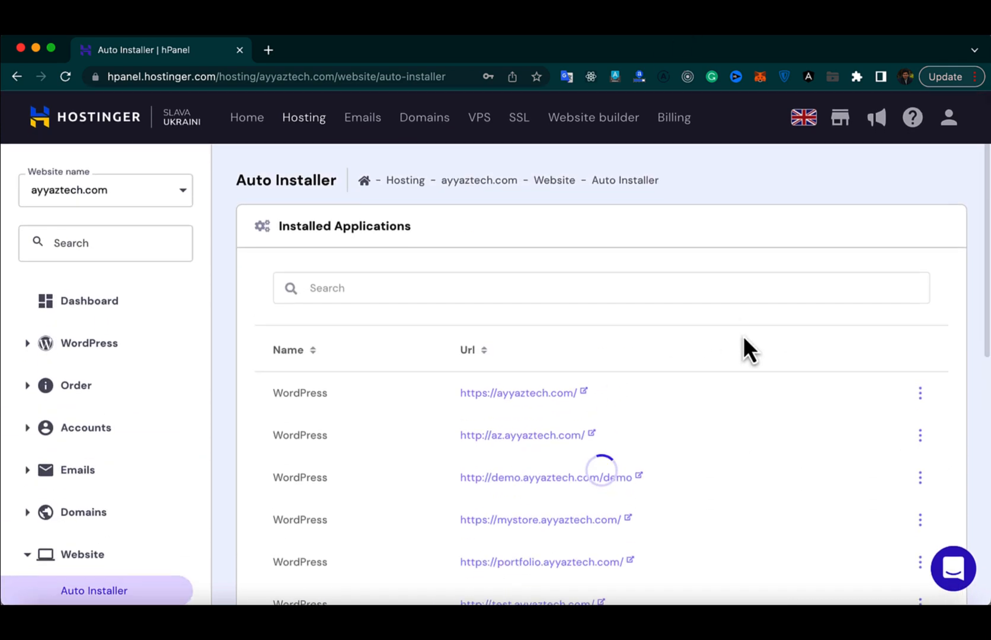
{"action": "scroll", "scroll_direction": "down", "scroll_amount": 3}
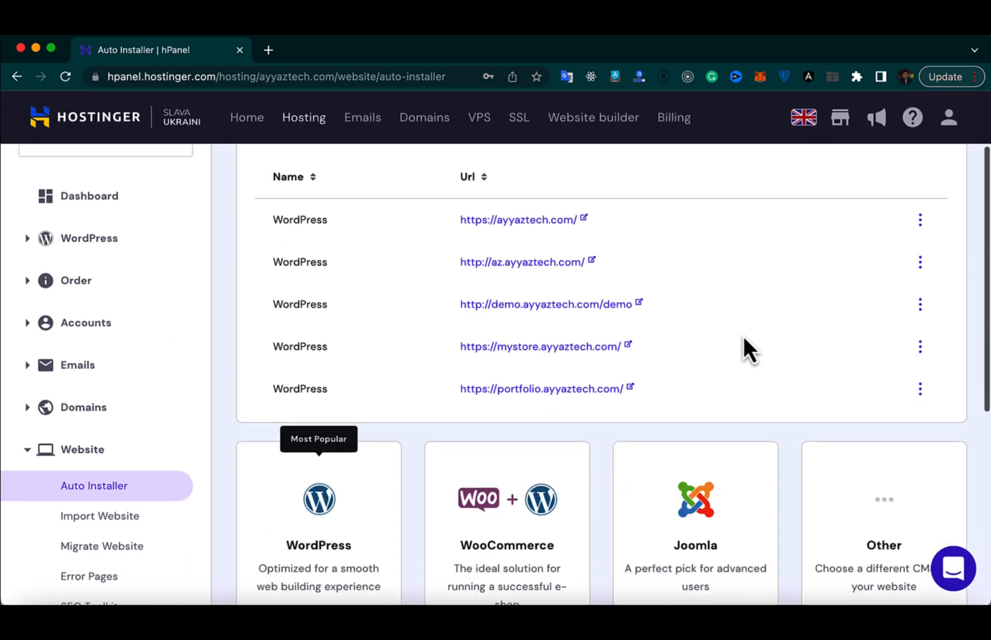
{"action": "mouse_move", "coordinate": [629, 273]}
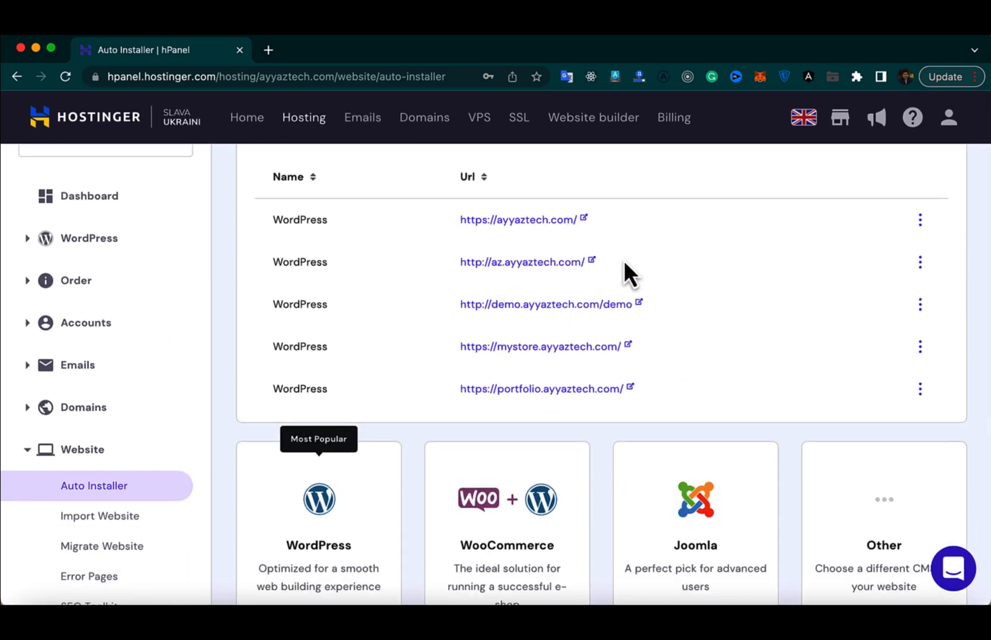
{"action": "mouse_move", "coordinate": [443, 399]}
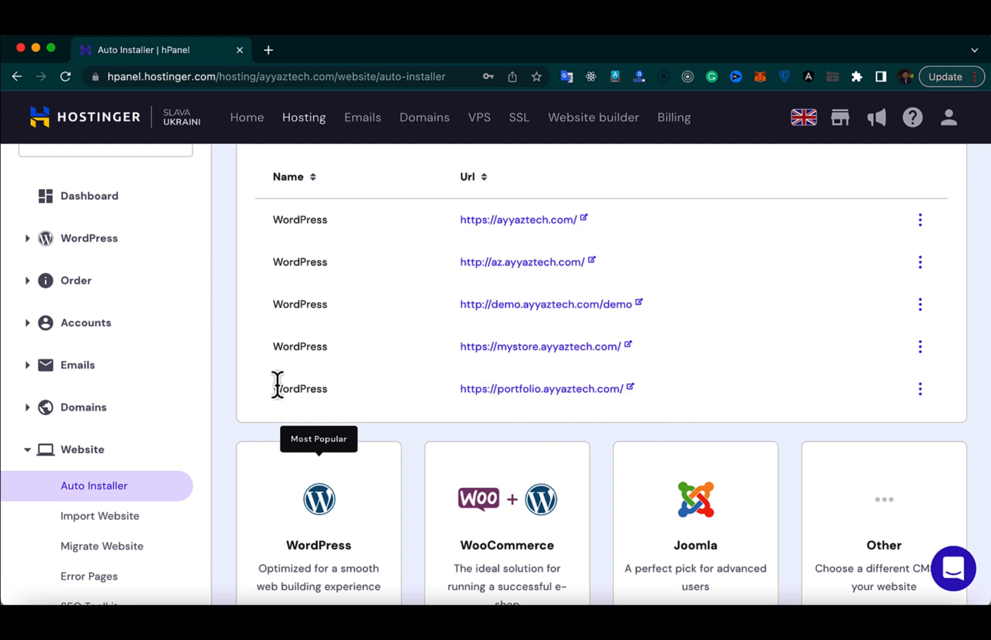
{"action": "mouse_move", "coordinate": [917, 383]}
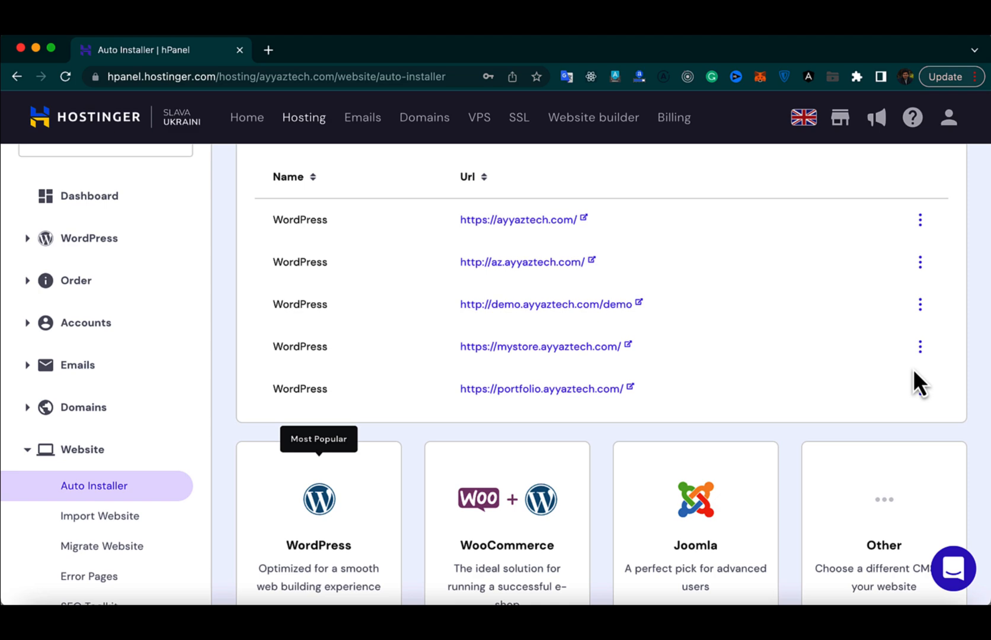
{"action": "scroll", "scroll_direction": "up", "scroll_amount": 3}
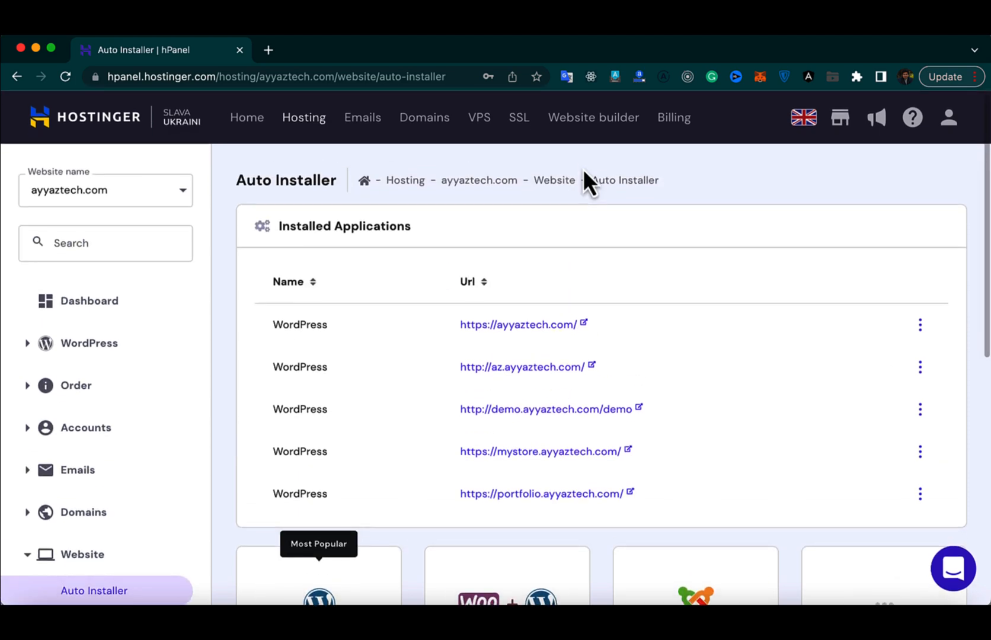
{"action": "mouse_move", "coordinate": [693, 188]}
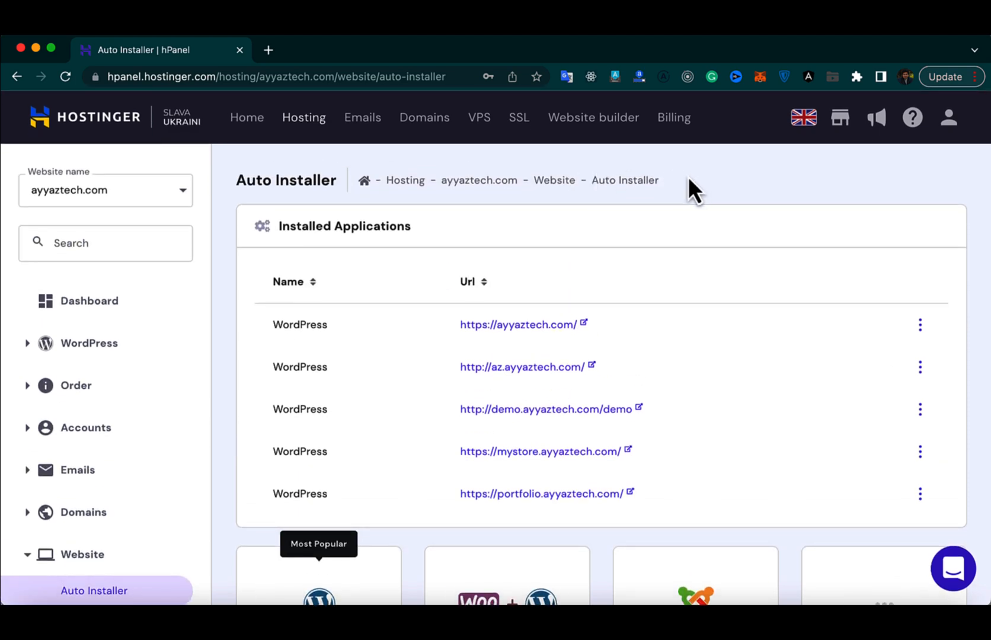
Step: Like the Hostinger subdomain tutorial video and glance at its sharing options
{"action": "left_click", "coordinate": [341, 42]}
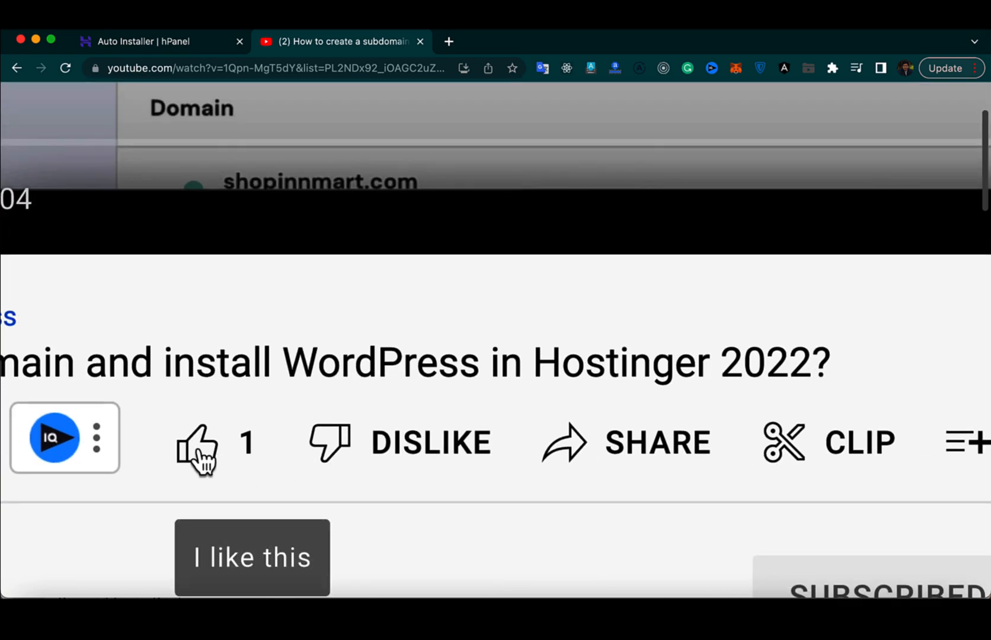
{"action": "left_click", "coordinate": [197, 441]}
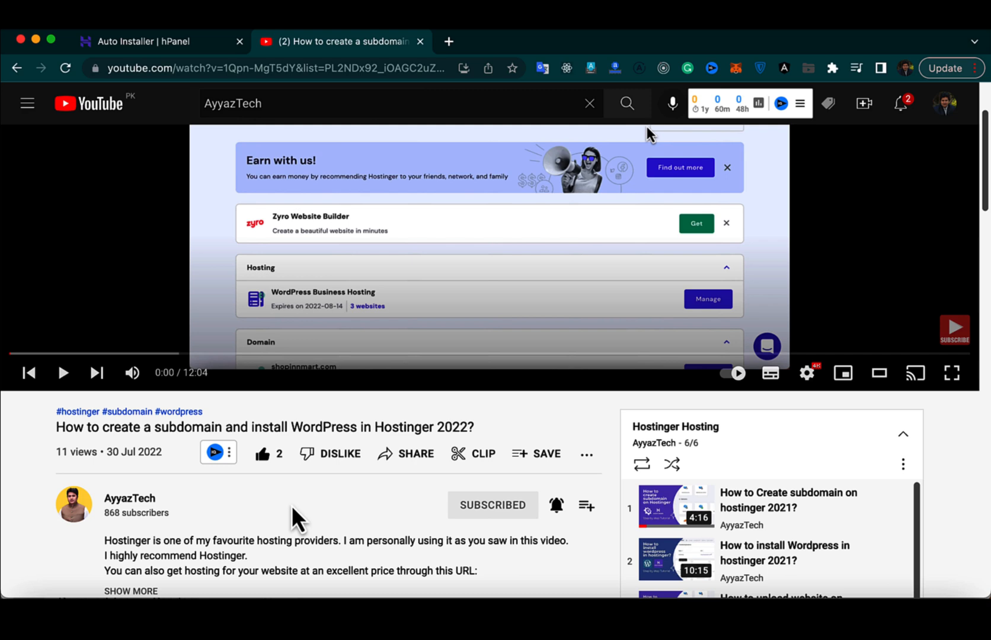
{"action": "left_click", "coordinate": [407, 454]}
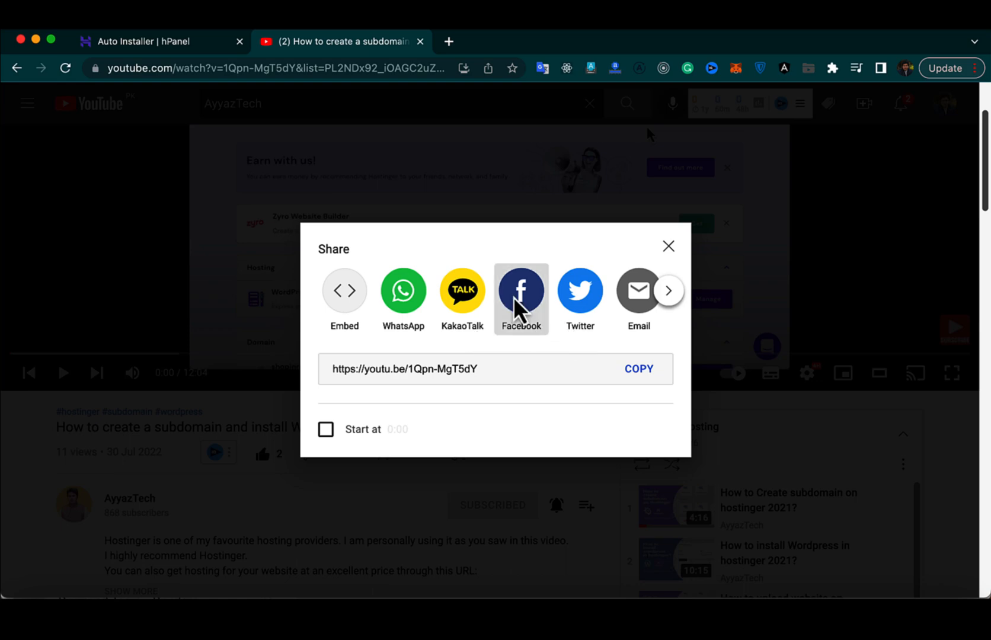
{"action": "left_click", "coordinate": [521, 291]}
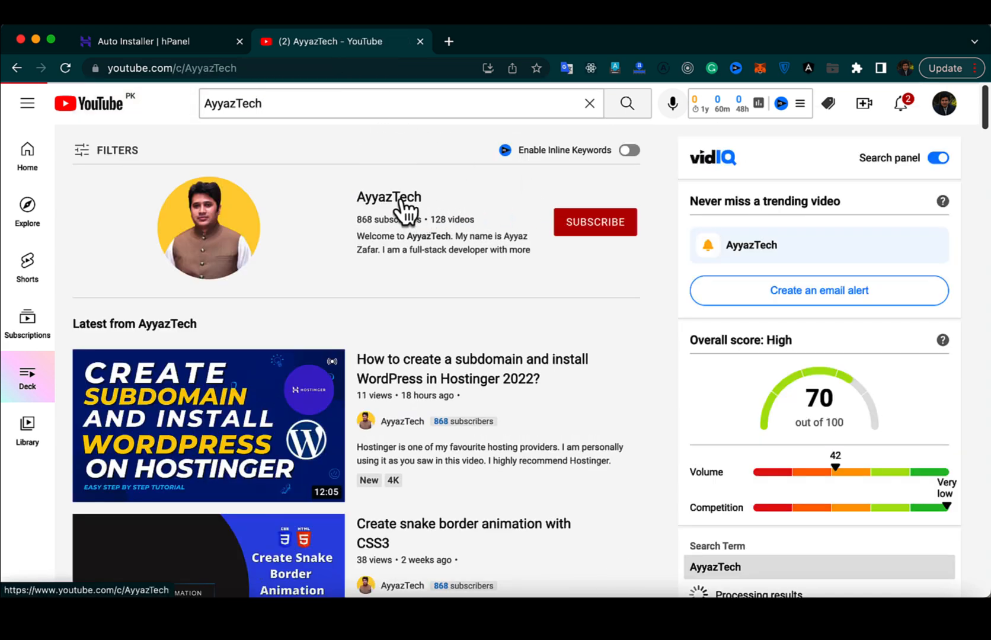
Step: Subscribe to the AyyazTech channel with all notifications enabled
{"action": "left_click", "coordinate": [389, 197]}
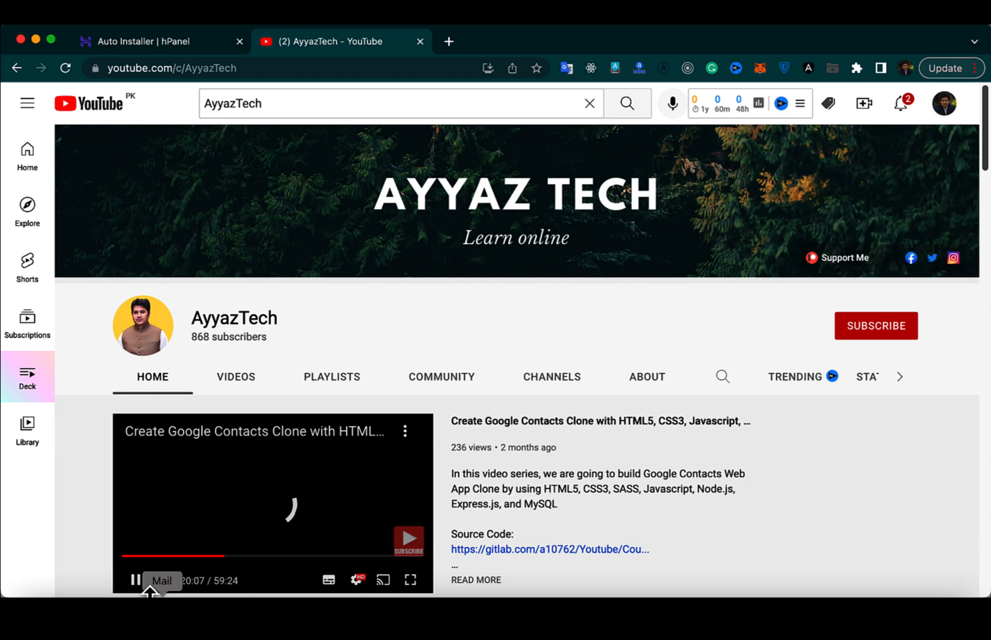
{"action": "left_click", "coordinate": [875, 326]}
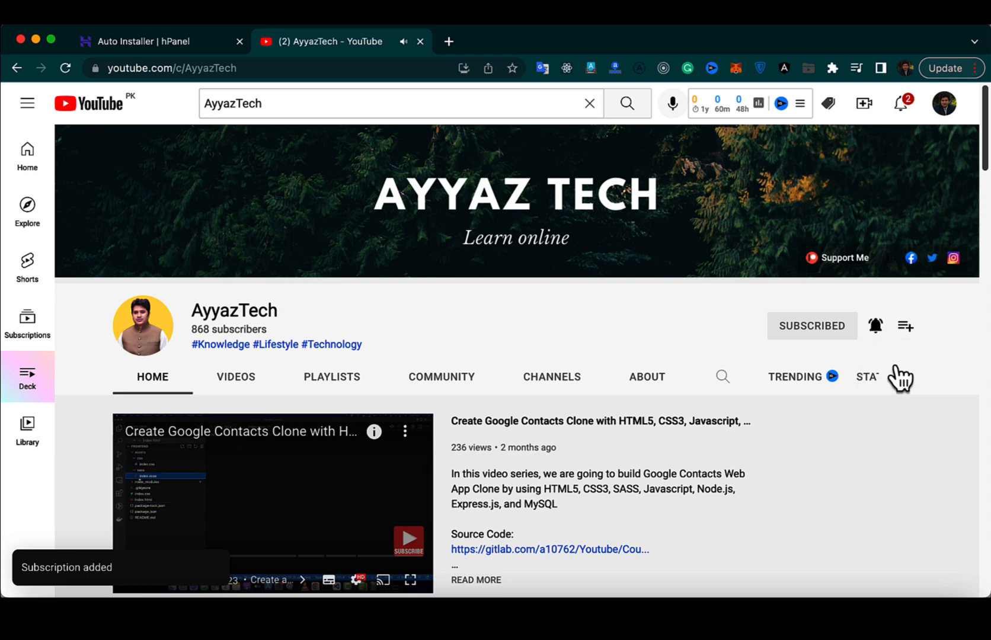
{"action": "left_click", "coordinate": [875, 326]}
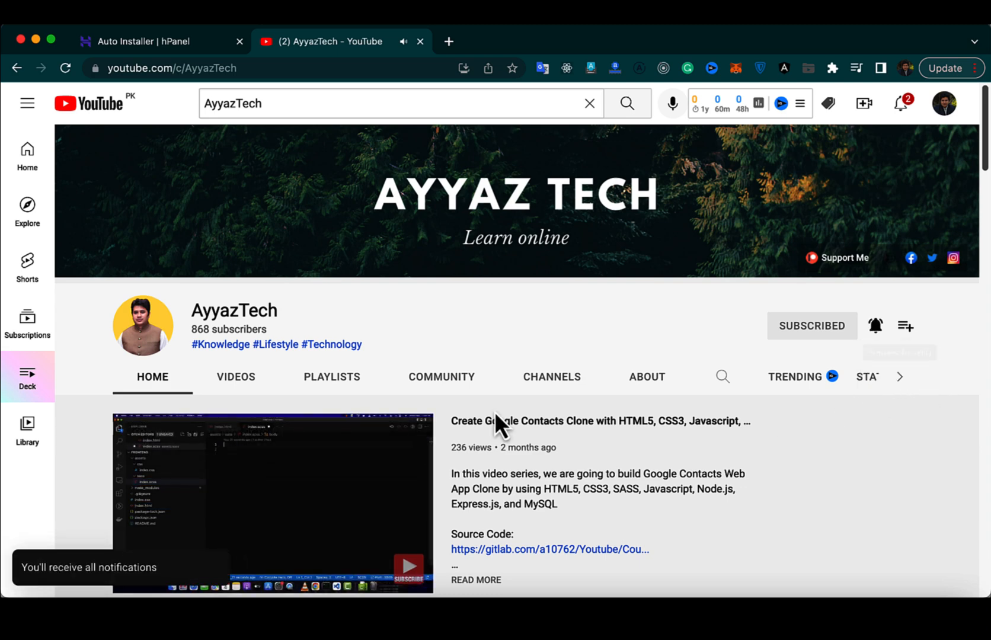
{"action": "scroll", "scroll_direction": "down", "scroll_amount": 3}
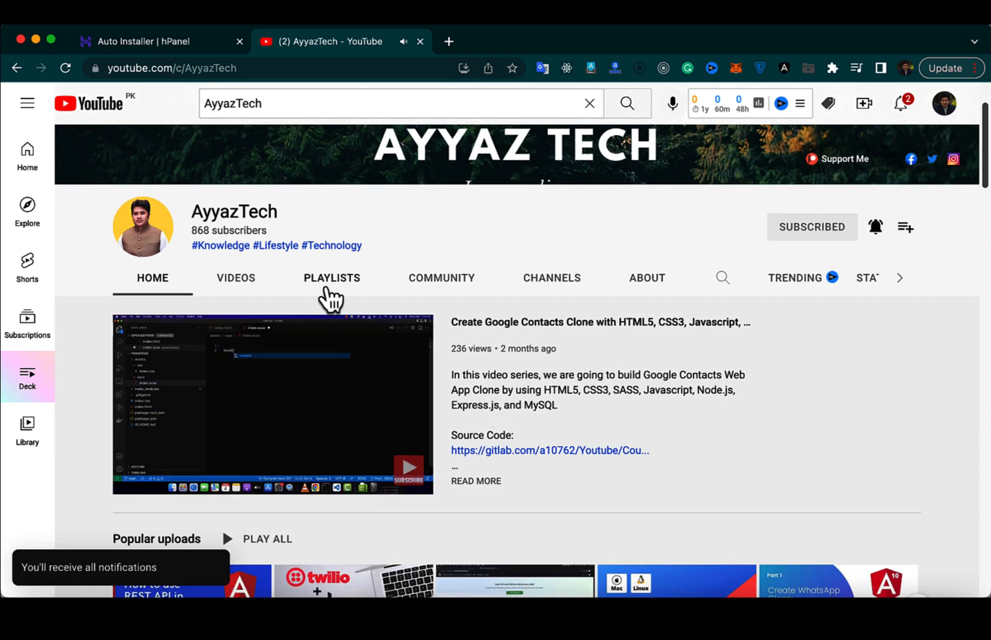
Step: Play All on the Hostinger Hosting playlist from the channel's Playlists section
{"action": "left_click", "coordinate": [332, 278]}
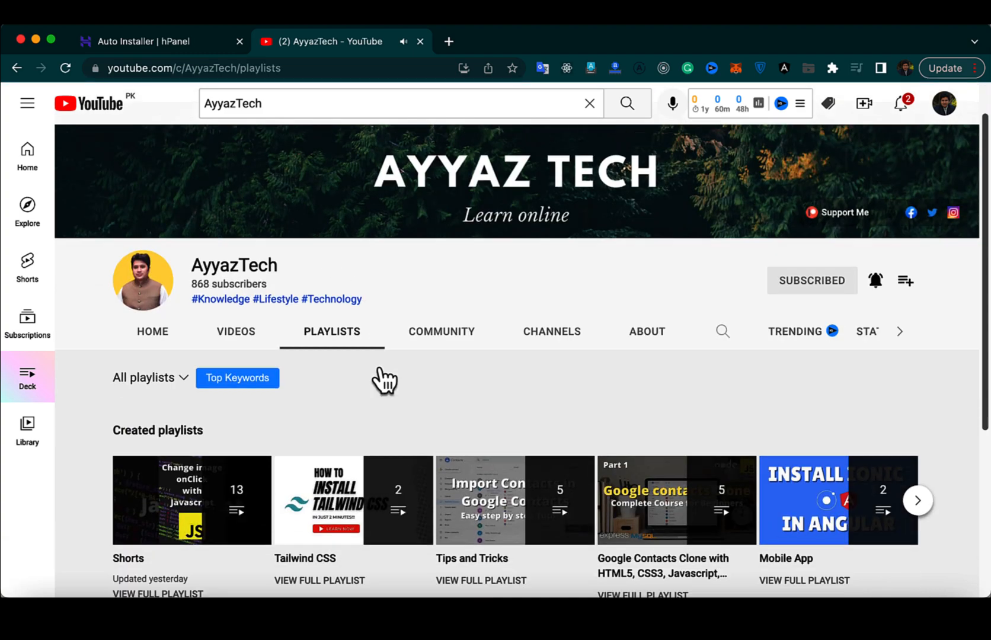
{"action": "scroll", "scroll_direction": "down", "scroll_amount": 3}
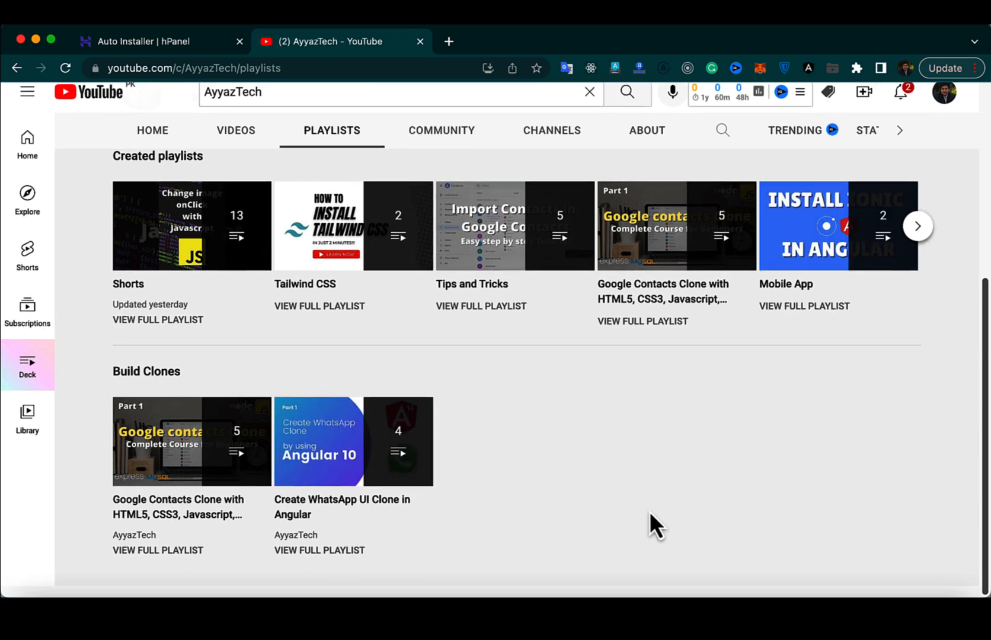
{"action": "left_click", "coordinate": [917, 237]}
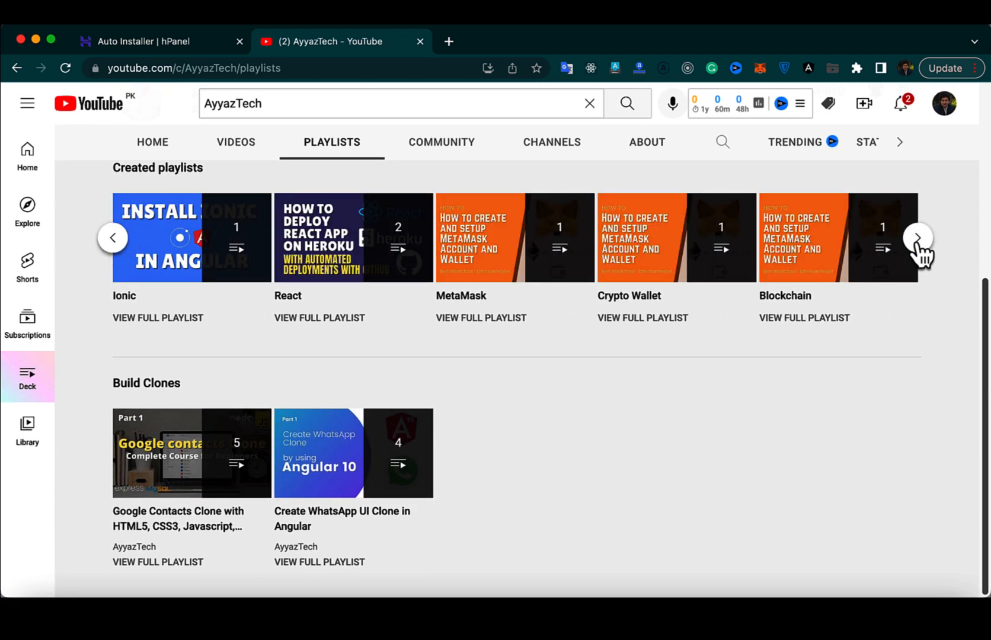
{"action": "left_click", "coordinate": [918, 237]}
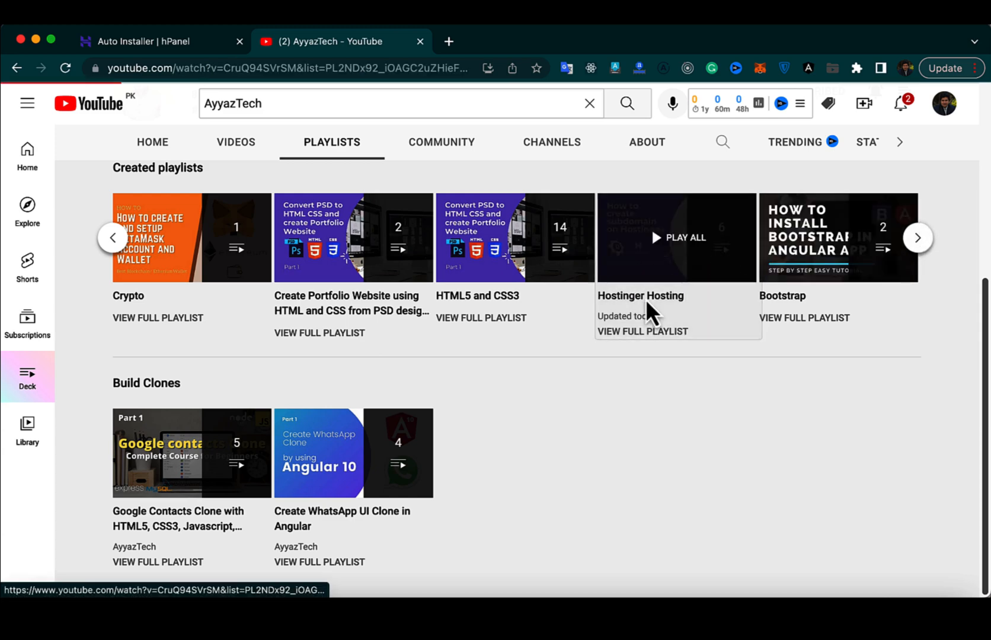
{"action": "left_click", "coordinate": [682, 237]}
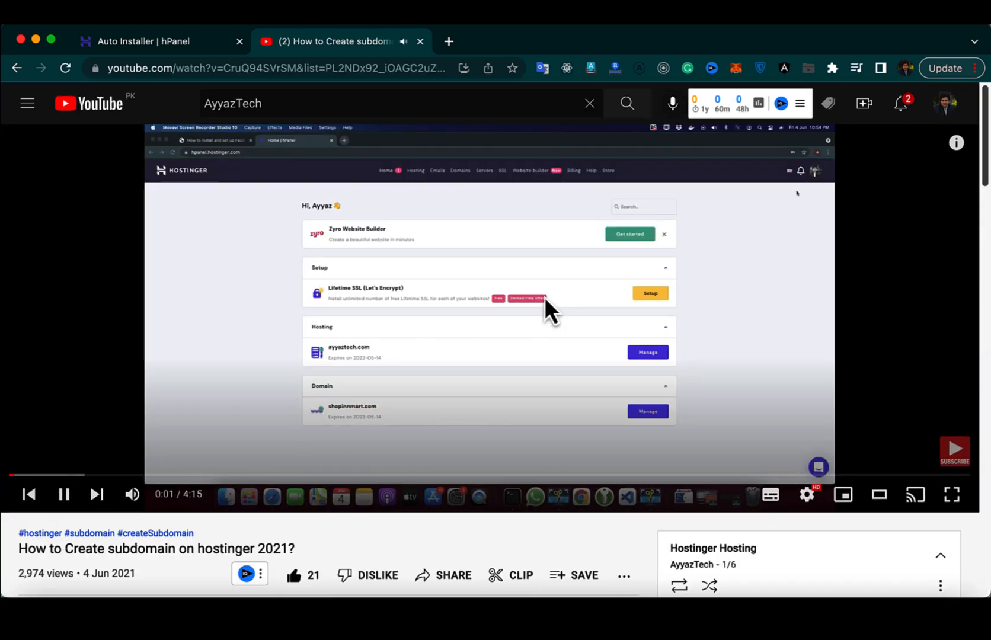
{"action": "scroll", "scroll_direction": "down", "scroll_amount": 3}
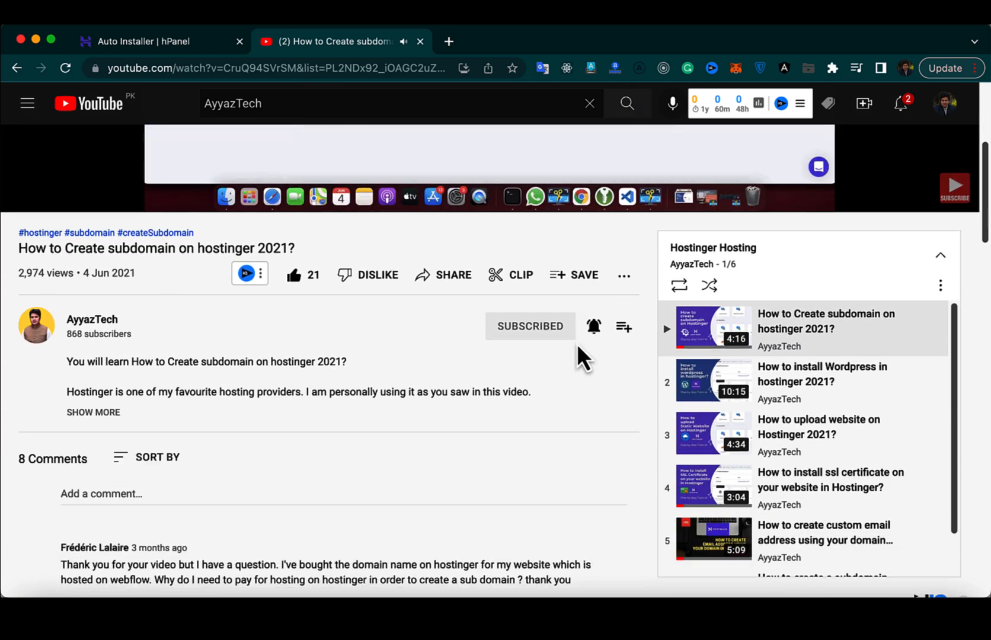